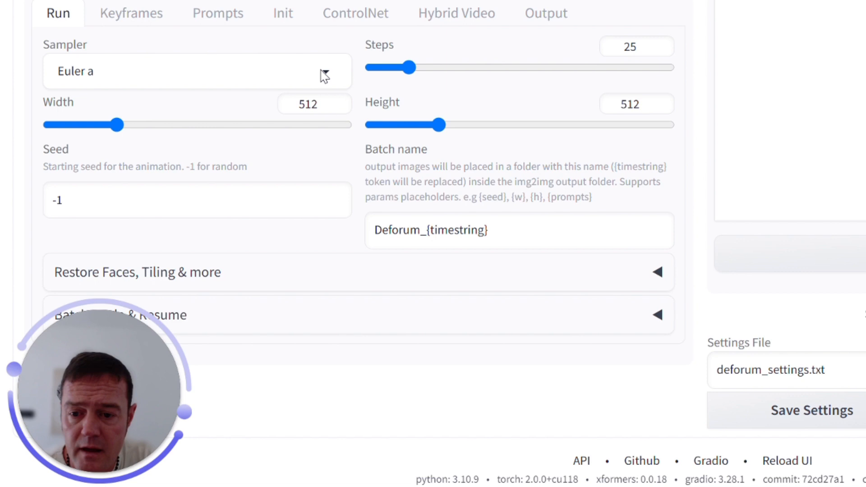
Keep the sampler unchanged, then switch Deforum to 3D mode with wrap border.
{"action": "left_click", "coordinate": [196, 71]}
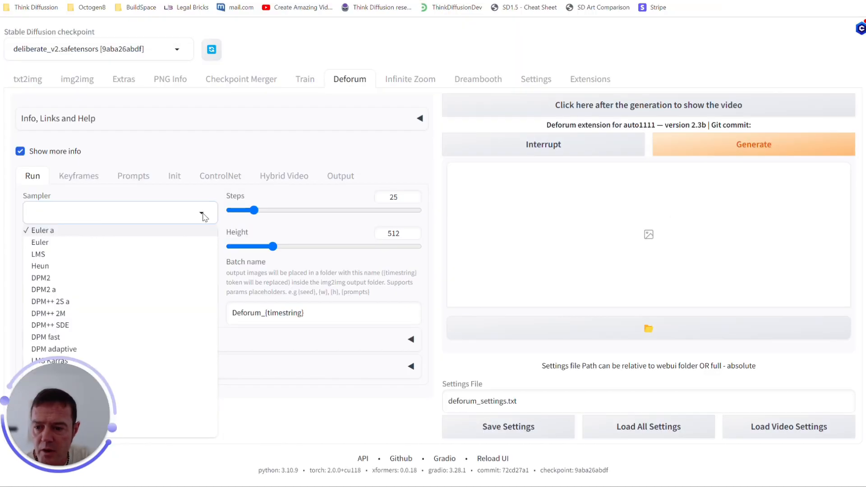
{"action": "left_click", "coordinate": [42, 230]}
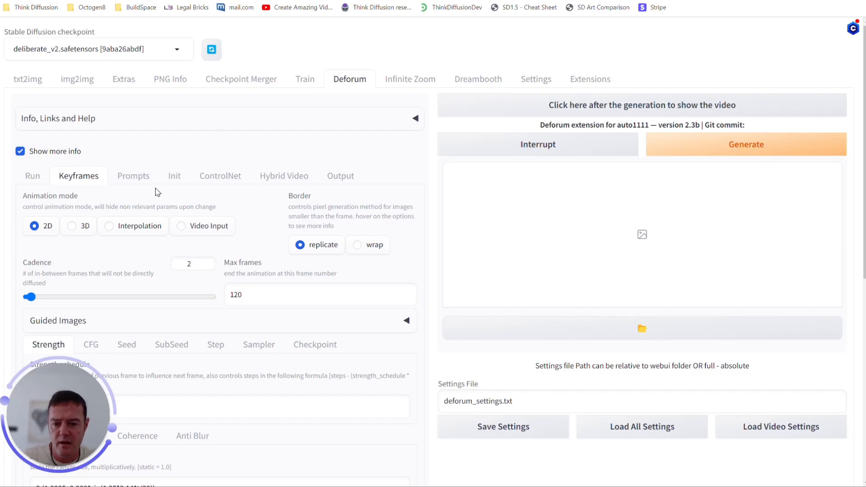
{"action": "mouse_move", "coordinate": [76, 244]}
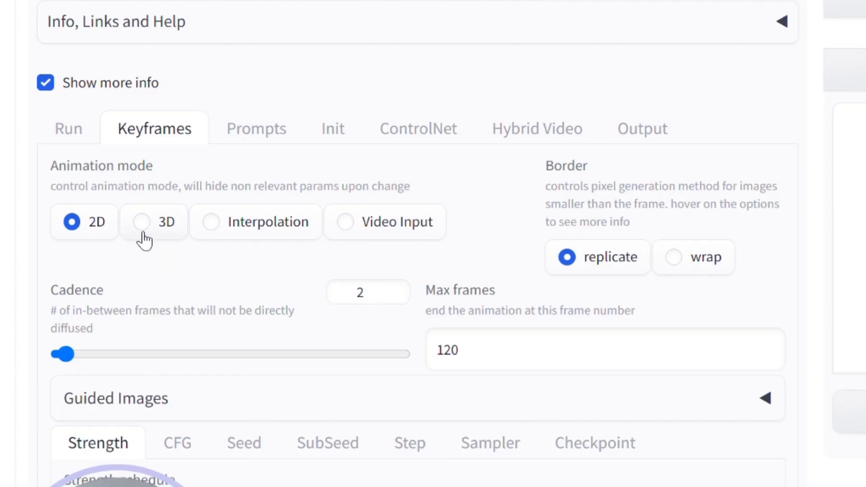
{"action": "left_click", "coordinate": [141, 221]}
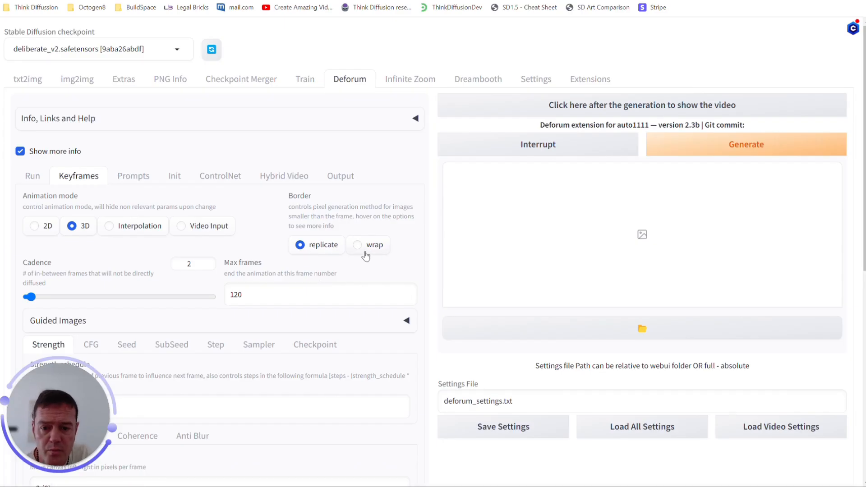
{"action": "left_click", "coordinate": [358, 244]}
{"action": "type", "text": "780"}
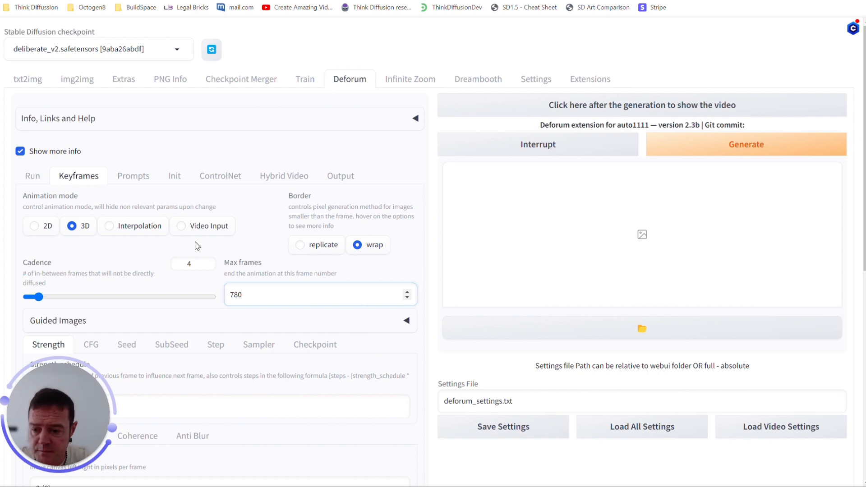
{"action": "scroll", "scroll_direction": "down", "scroll_amount": 3}
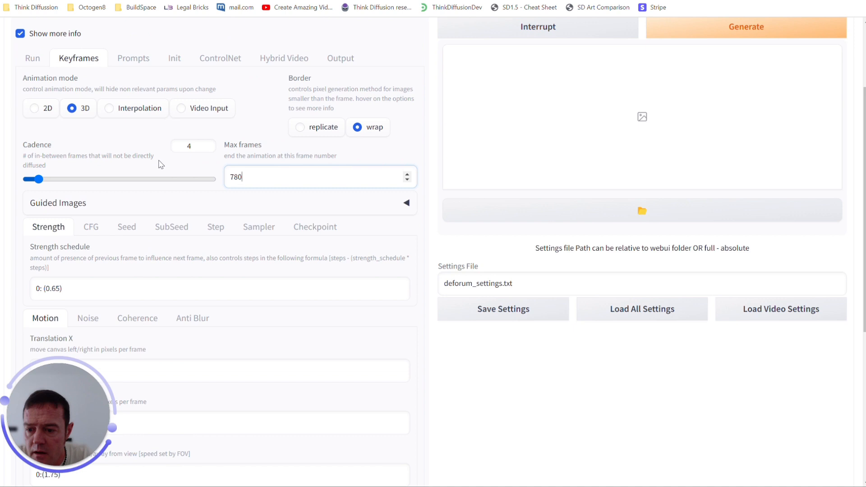
{"action": "scroll", "scroll_direction": "down", "scroll_amount": 3}
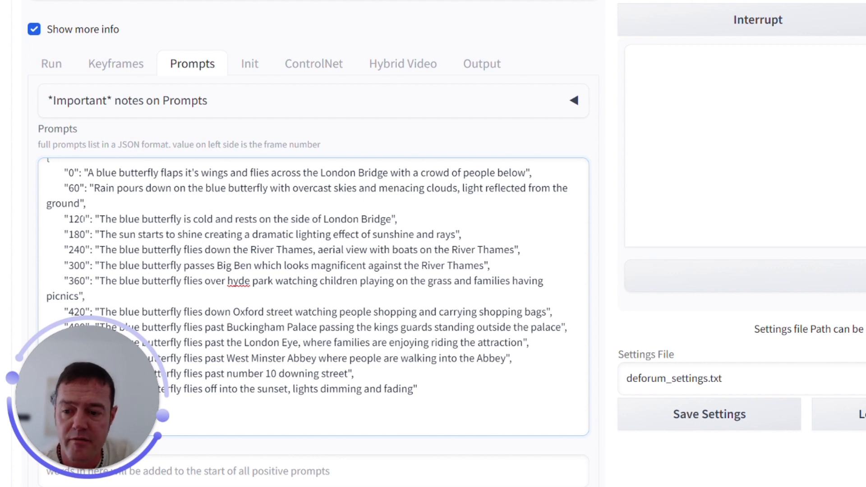
Scroll through the thirteen butterfly-over-London prompts keyed from frame 0 to 720.
{"action": "scroll", "scroll_direction": "down", "scroll_amount": 3}
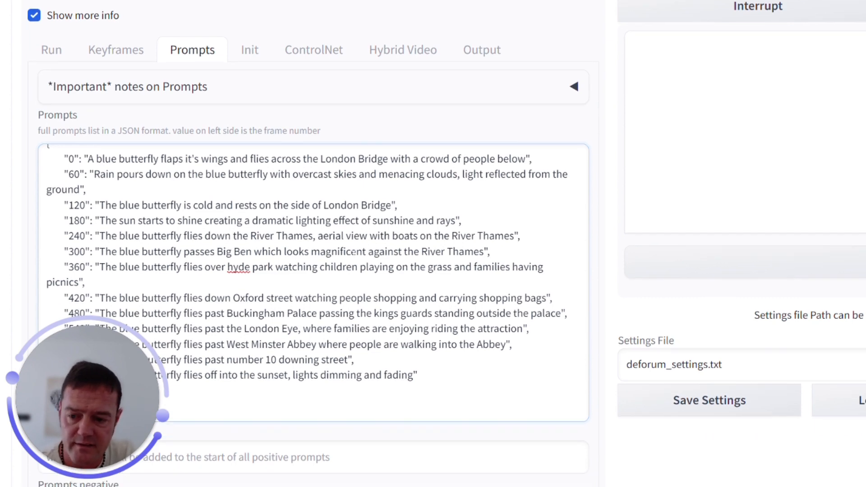
{"action": "scroll", "scroll_direction": "down", "scroll_amount": 3}
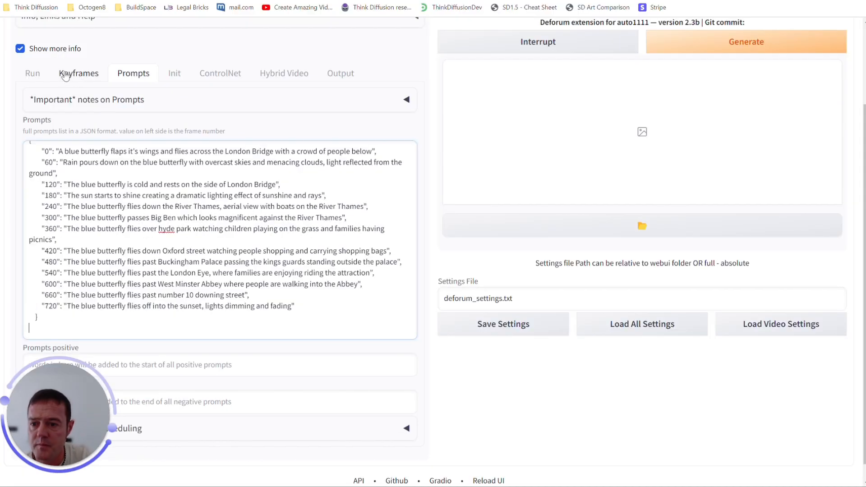
Set Translation X swaying ±1.05 every 120 frames, Translation Y -0.25, Rotation 3D X 0.5.
{"action": "left_click", "coordinate": [78, 73]}
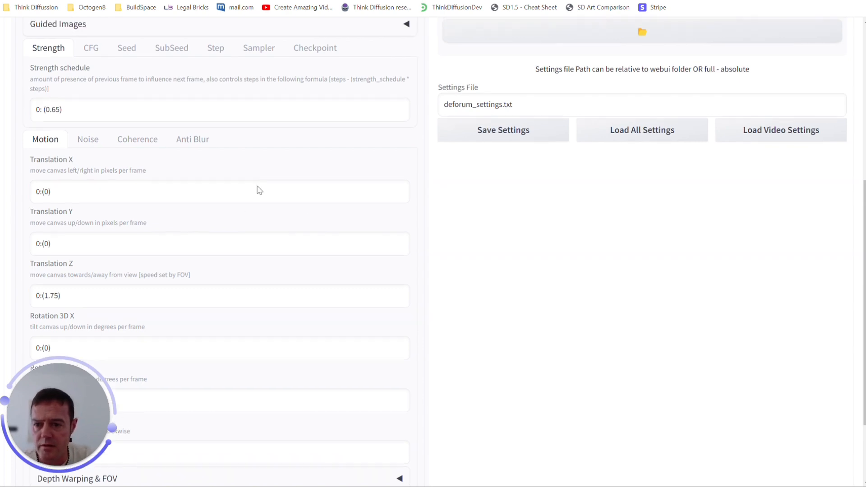
{"action": "scroll", "scroll_direction": "down", "scroll_amount": 3}
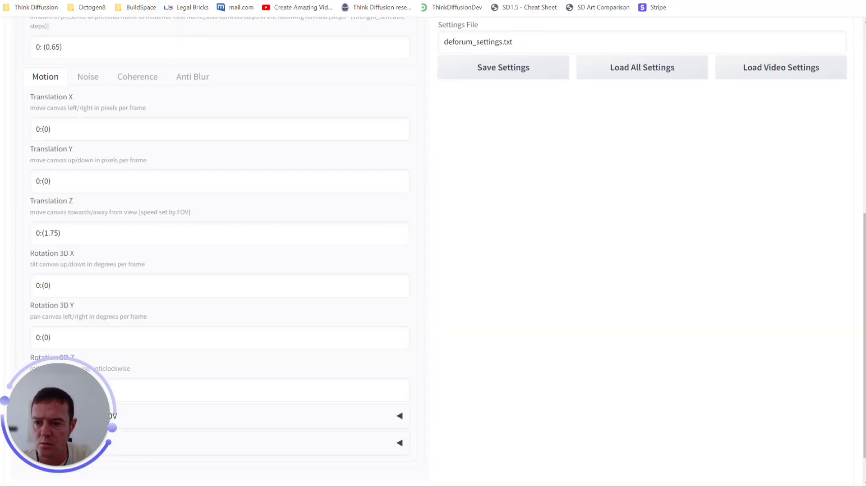
{"action": "type", "text": "0:(1.05), 120:(-1.05), 240:(1.05), 360:(-1.05), 480:(1.05), 600:(-1.05)"}
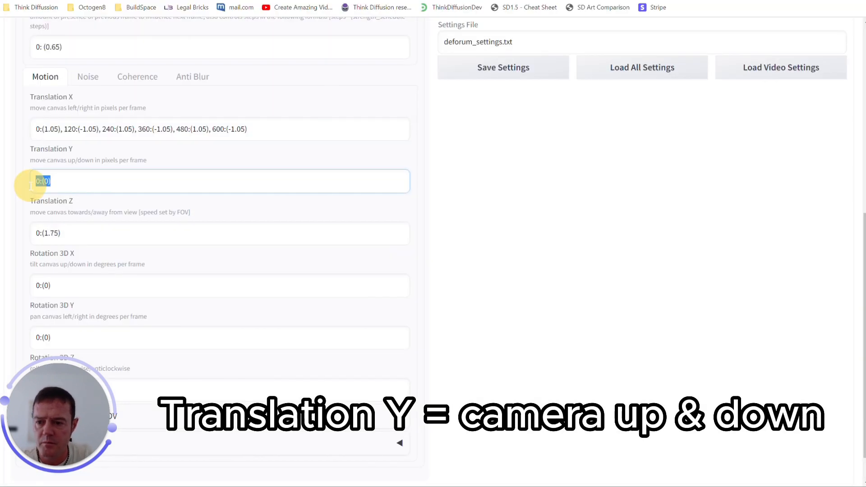
{"action": "type", "text": "0:(-0.25)"}
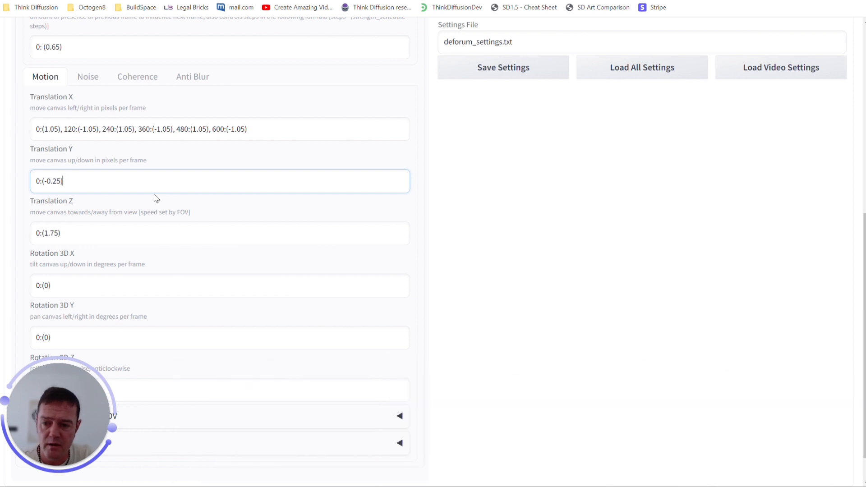
{"action": "scroll", "scroll_direction": "down", "scroll_amount": 3}
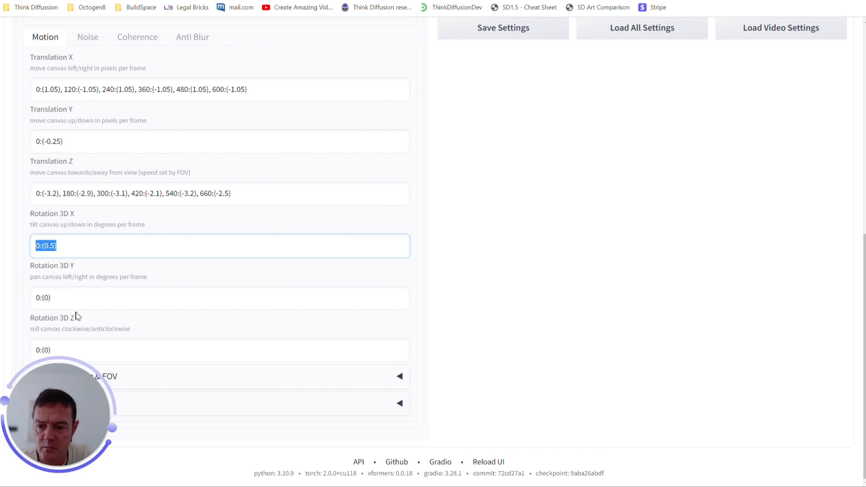
{"action": "type", "text": "0:(0.5)"}
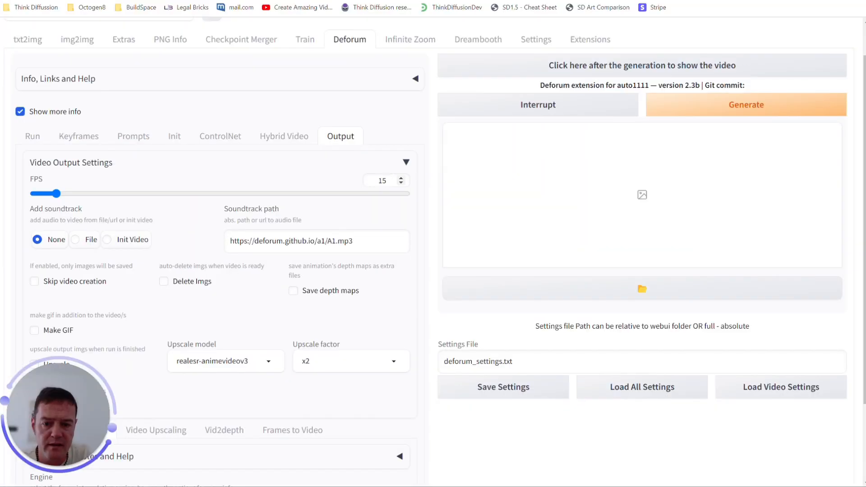
Replace the output frame rate value with 32.
{"action": "left_click", "coordinate": [380, 179]}
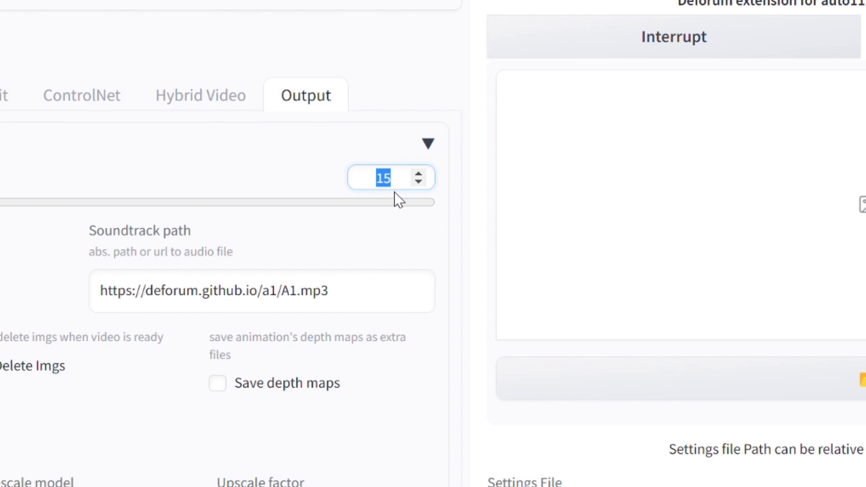
{"action": "type", "text": "32"}
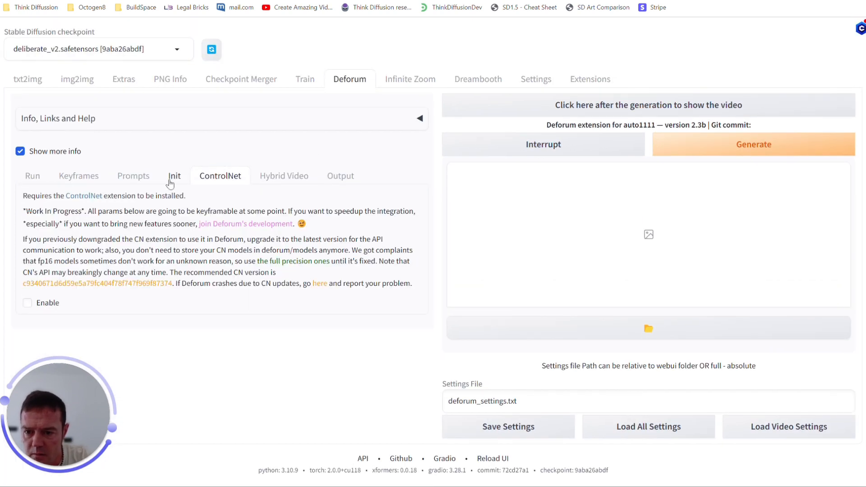
Delete the Init image URL and return to the prompt schedule.
{"action": "left_click", "coordinate": [174, 176]}
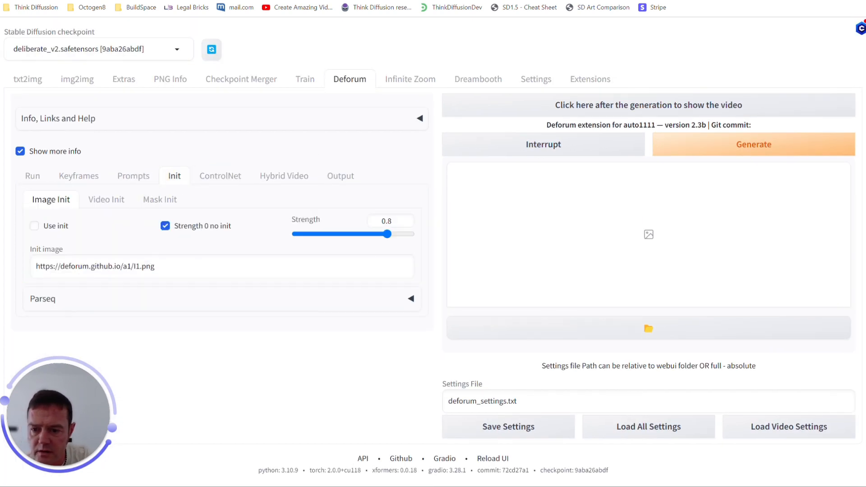
{"action": "left_click", "coordinate": [221, 266]}
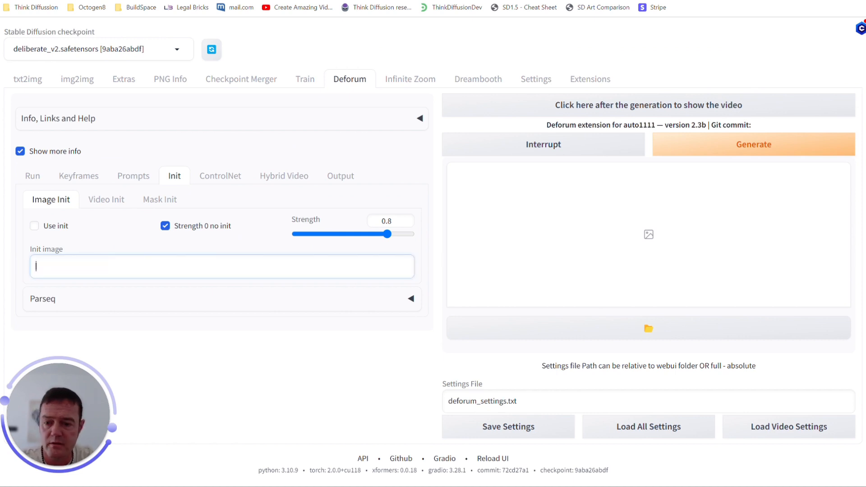
{"action": "left_click", "coordinate": [133, 175]}
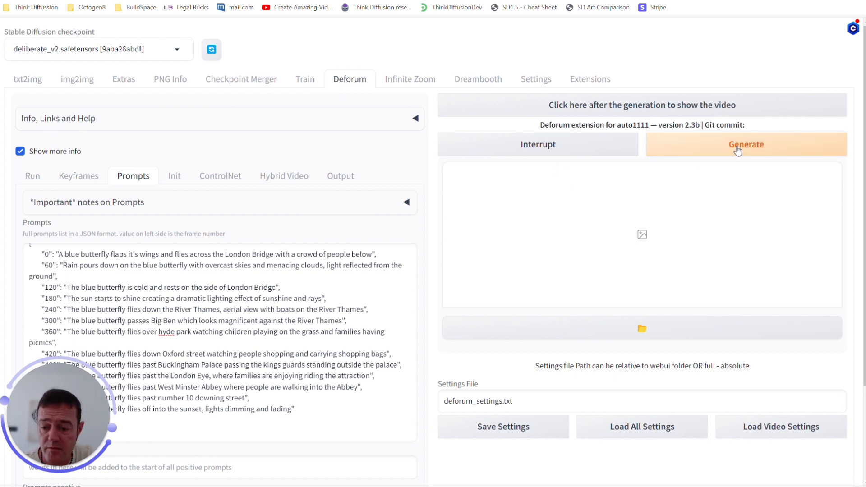
Launch Deforum generation with the orange Generate button.
{"action": "left_click", "coordinate": [745, 145]}
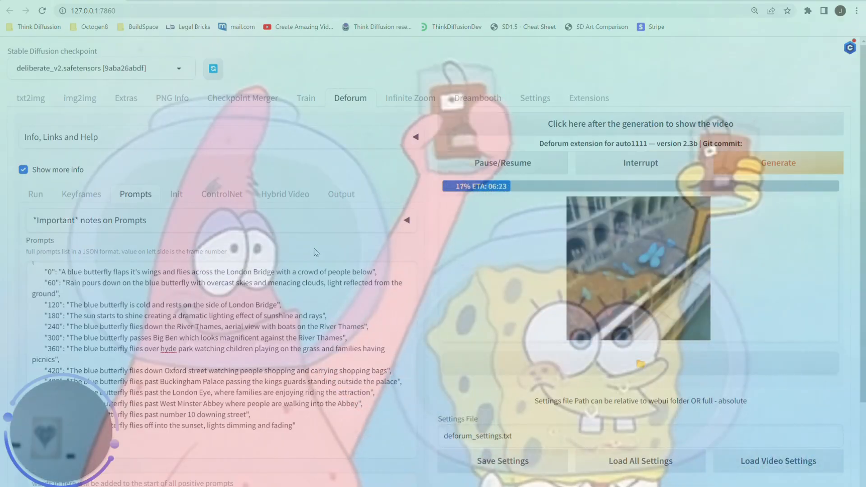